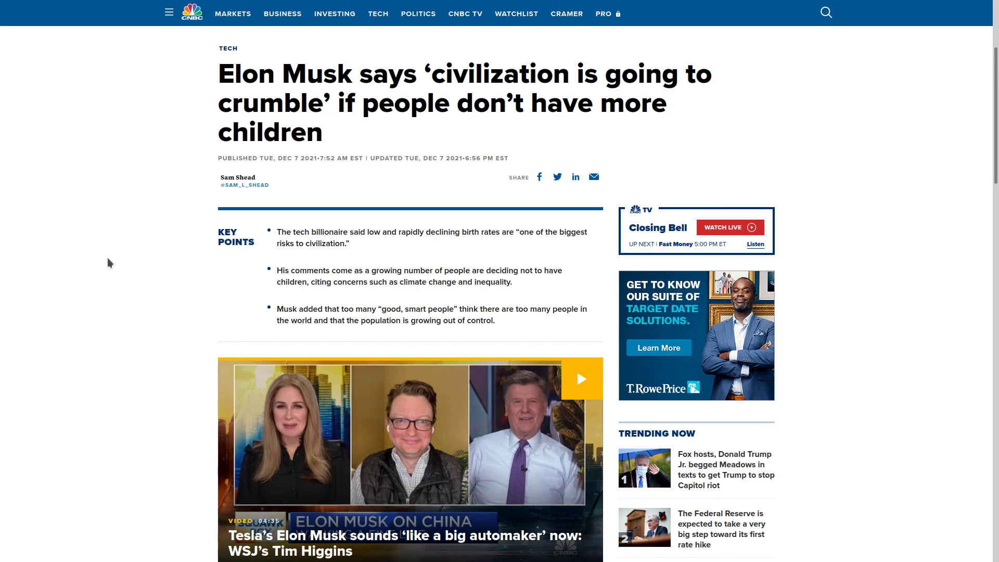
{"action": "scroll", "scroll_direction": "down", "scroll_amount": 3}
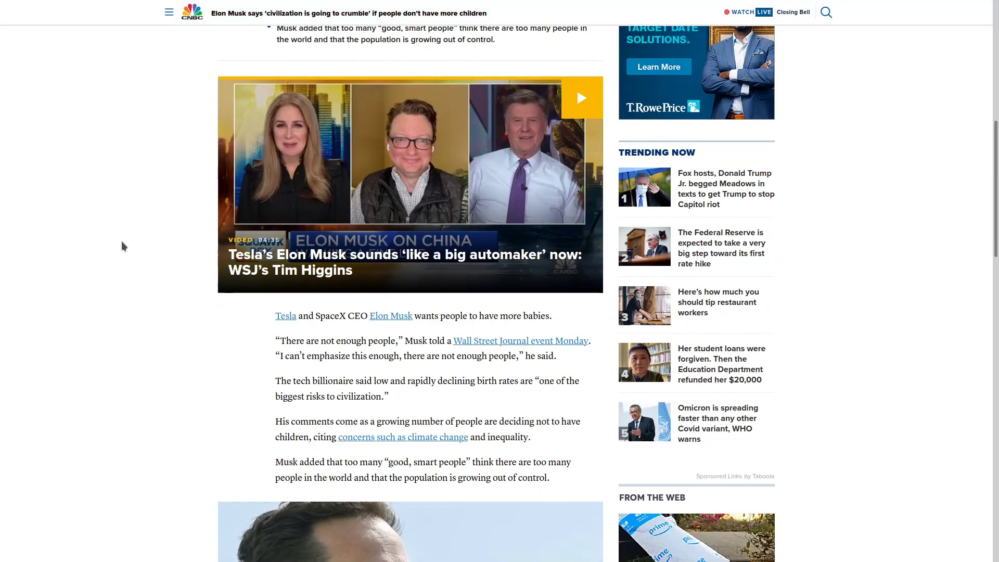
{"action": "scroll", "scroll_direction": "down", "scroll_amount": 3}
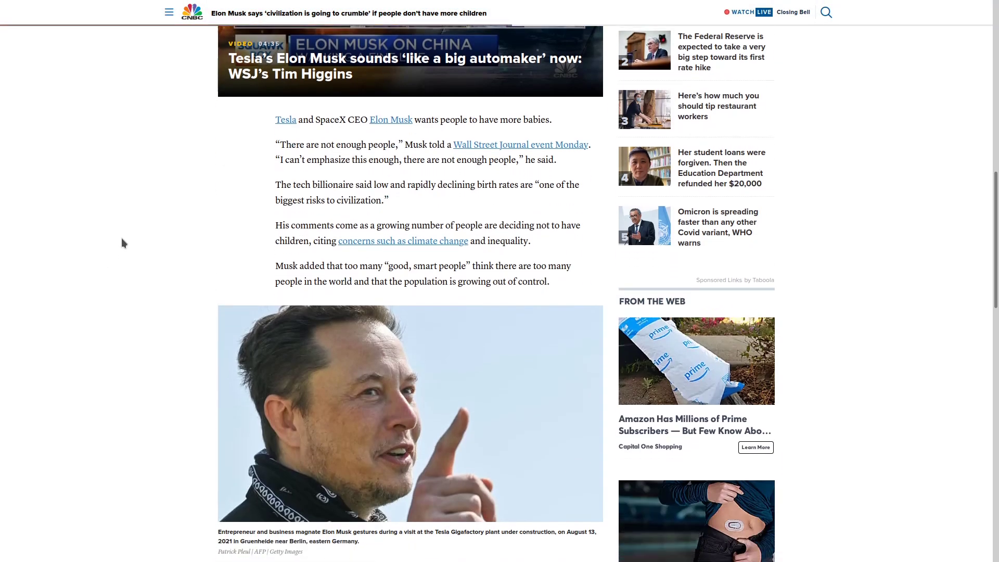
{"action": "scroll", "scroll_direction": "down", "scroll_amount": 3}
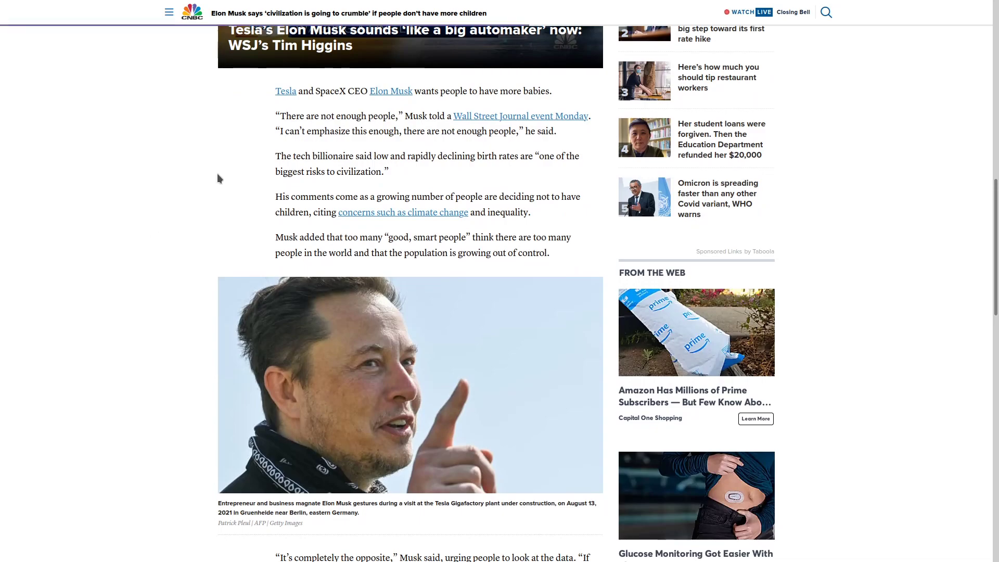
{"action": "mouse_move", "coordinate": [209, 180]}
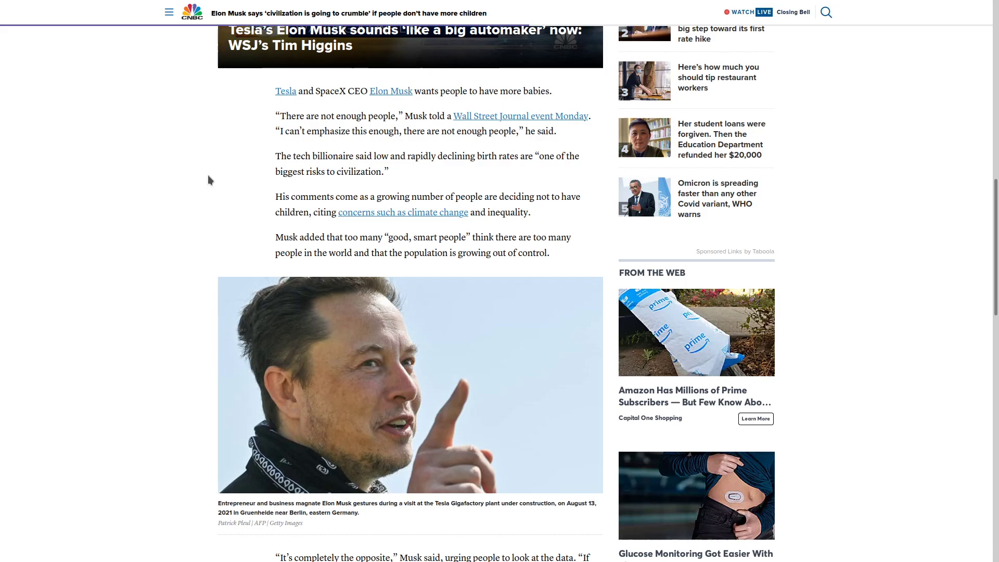
{"action": "mouse_move", "coordinate": [353, 177]}
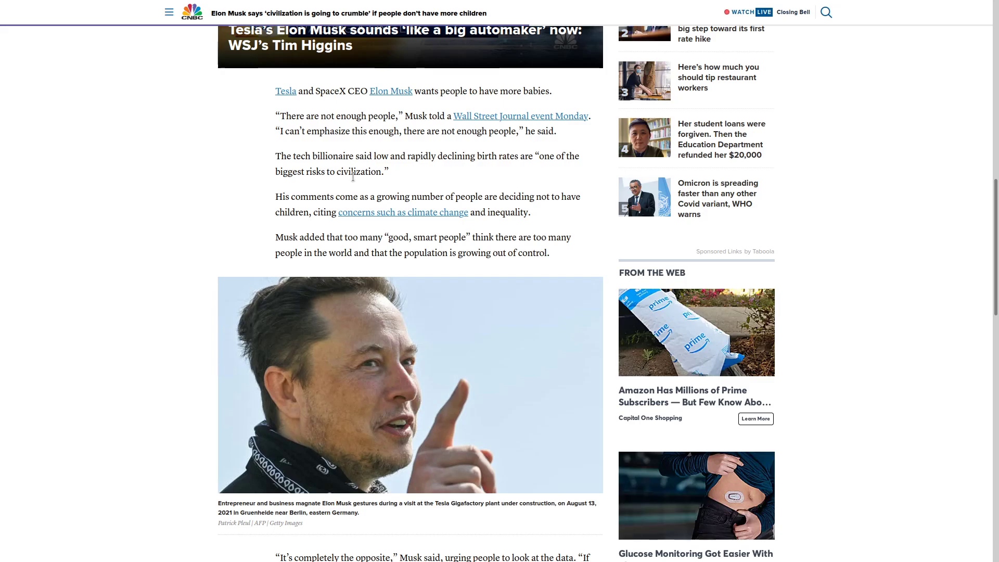
{"action": "mouse_move", "coordinate": [366, 151]}
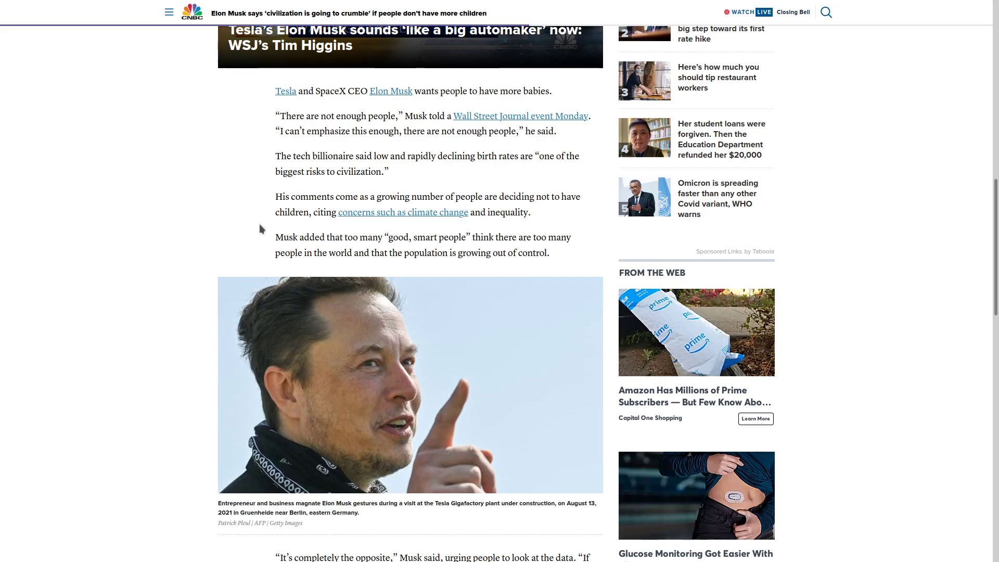
{"action": "mouse_move", "coordinate": [216, 237]}
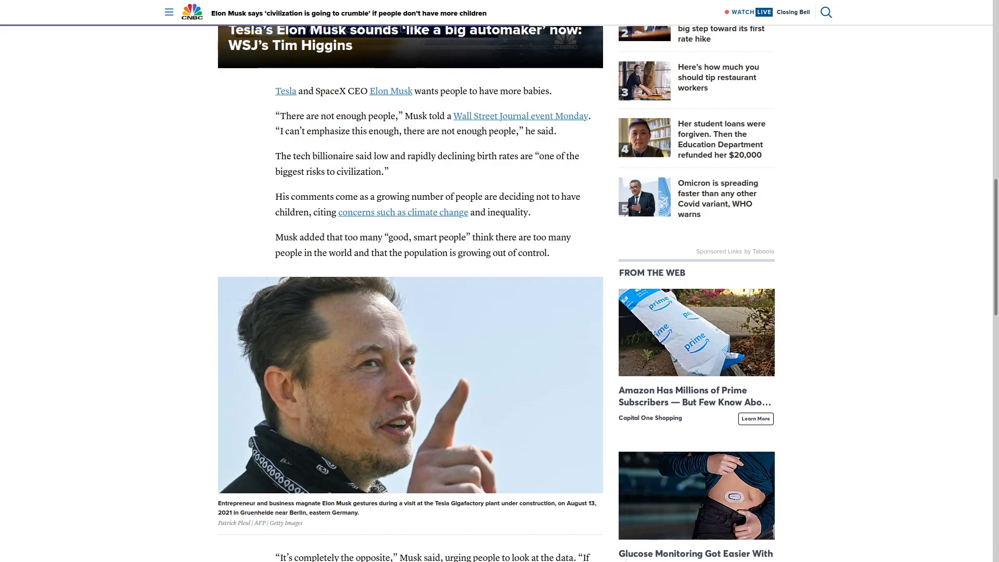
{"action": "mouse_move", "coordinate": [958, 223]}
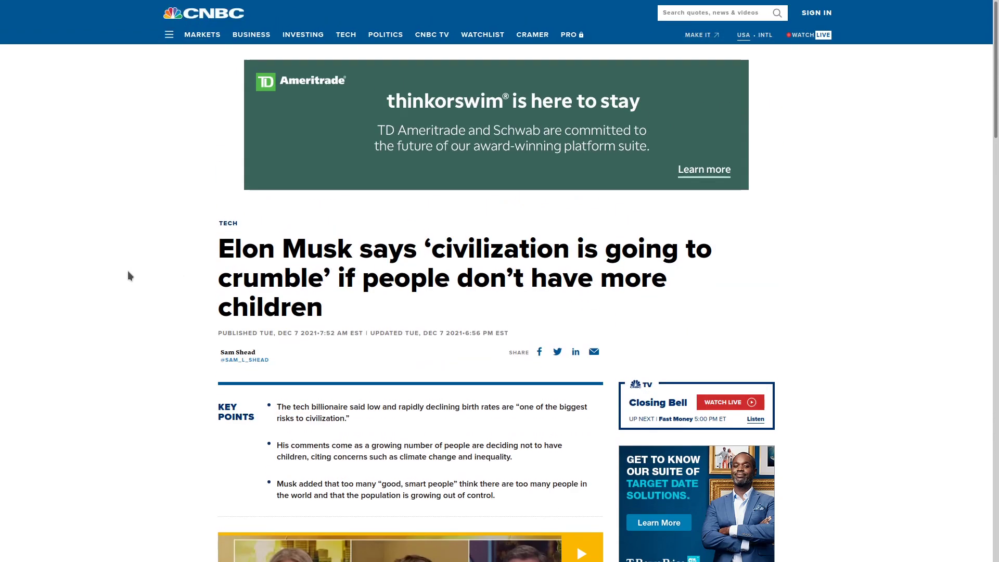
{"action": "scroll", "scroll_direction": "down", "scroll_amount": 3}
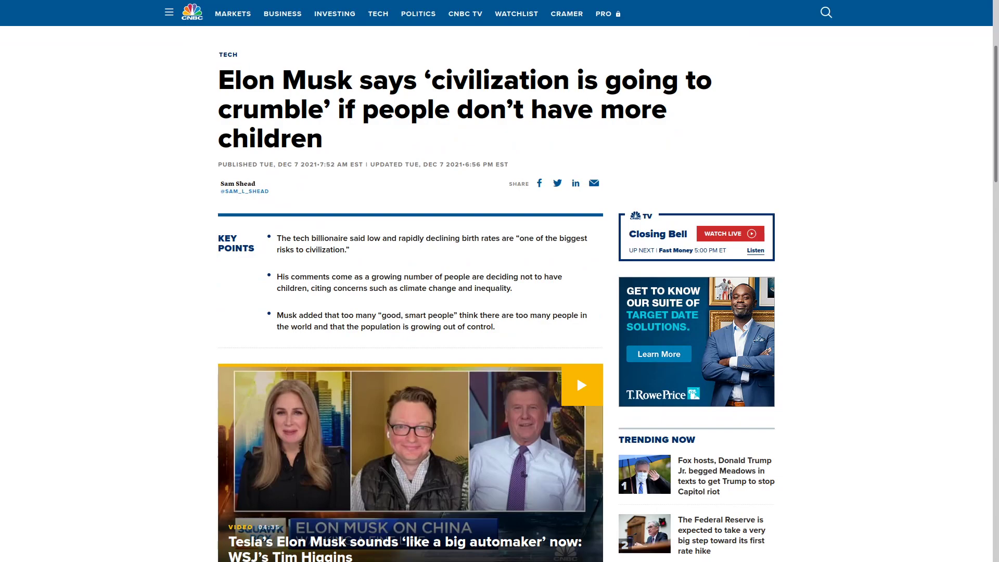